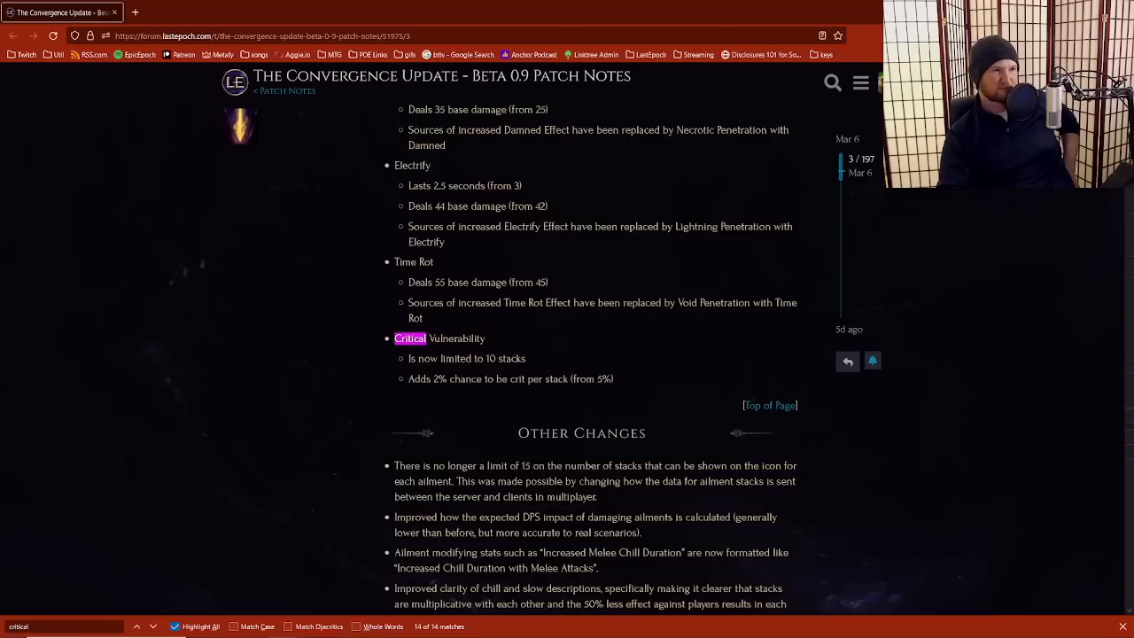
Step: Select the Critical Vulnerability patch note text and start a new browser tab
left_click_drag(393, 336, 613, 379)
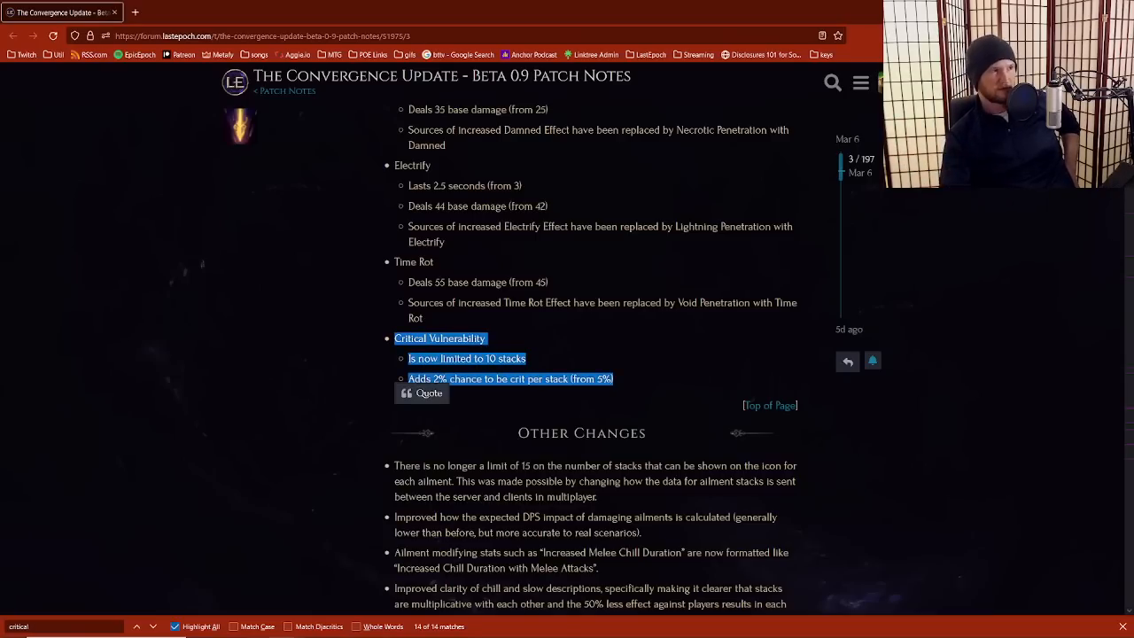
left_click(134, 11)
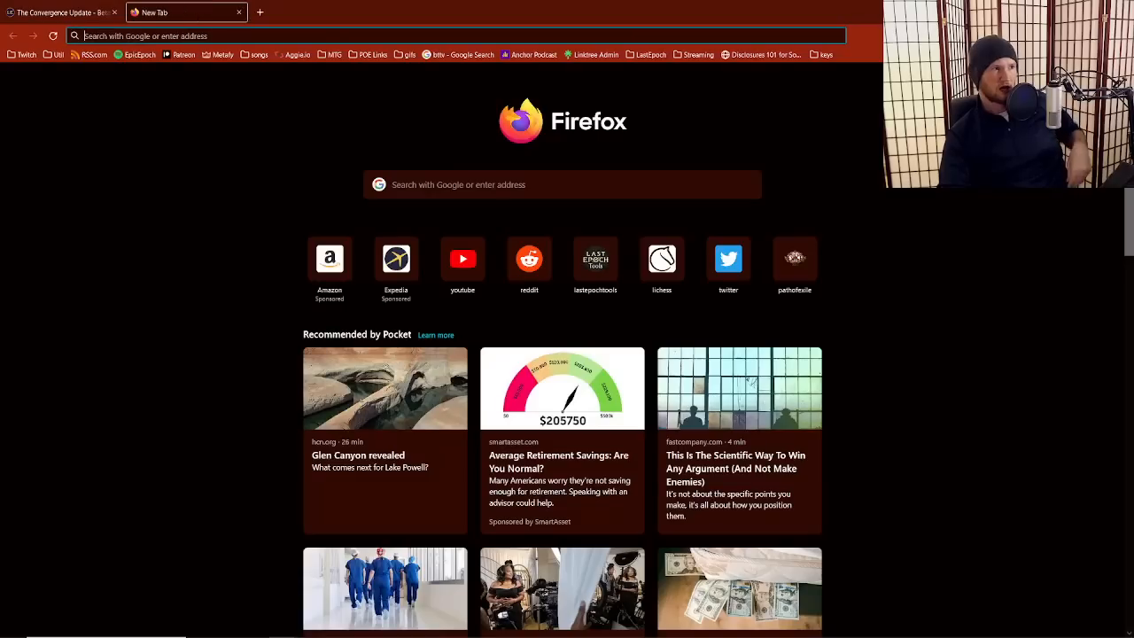
Step: Load lastepochtools.com's Build Planner as a Marksman and search bow prefixes for 'crit'
type("lastepochtools.com/")
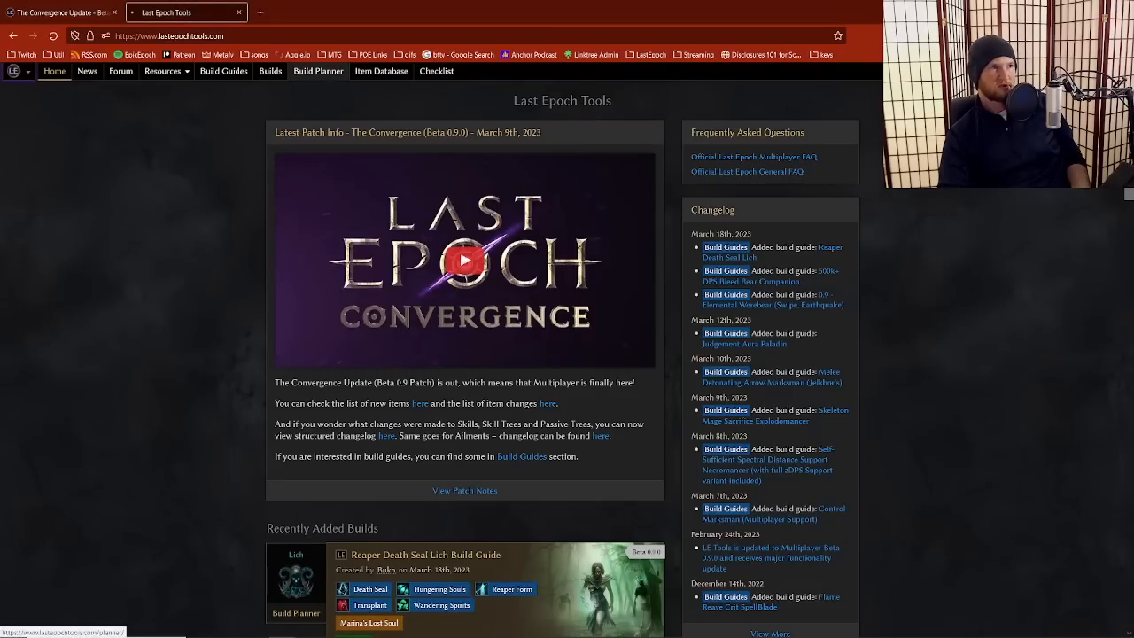
left_click(317, 70)
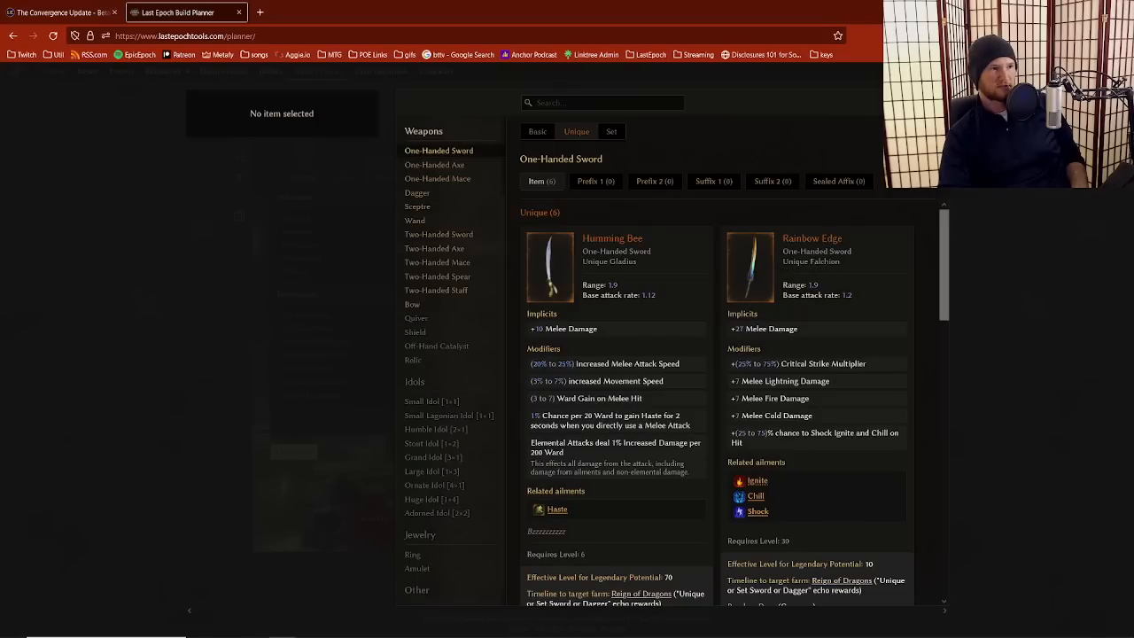
left_click(411, 304)
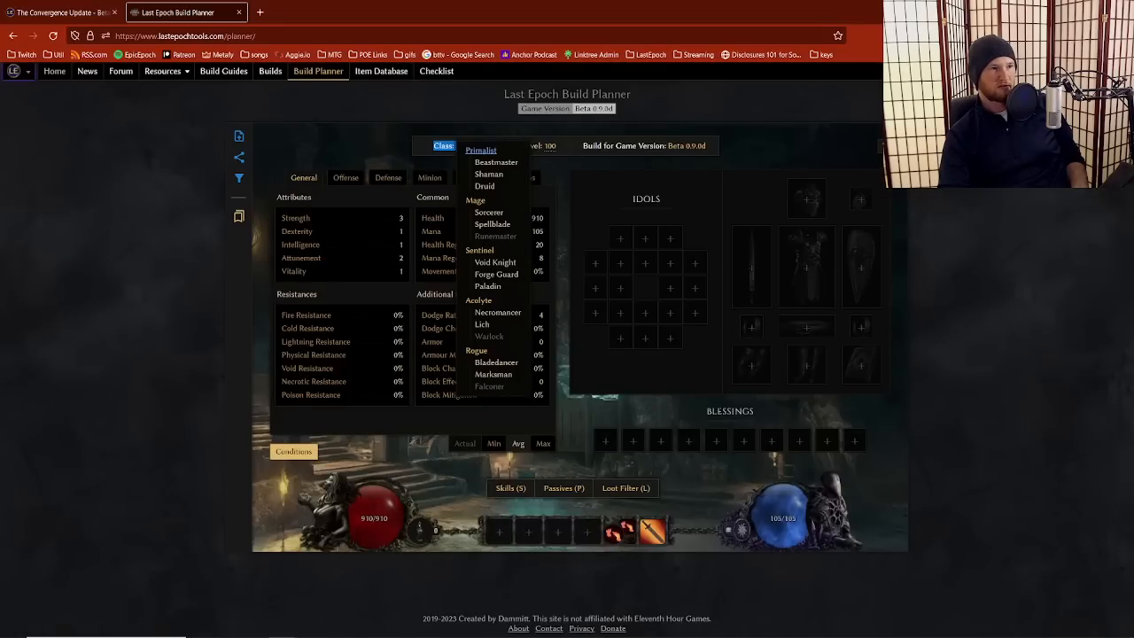
left_click(493, 372)
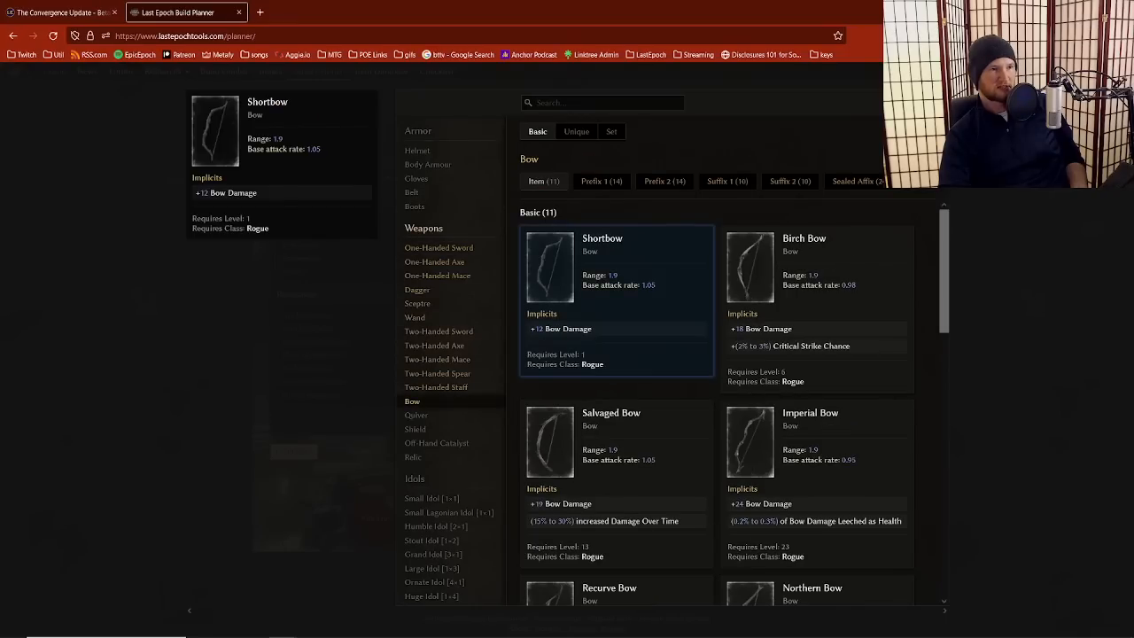
type("crit")
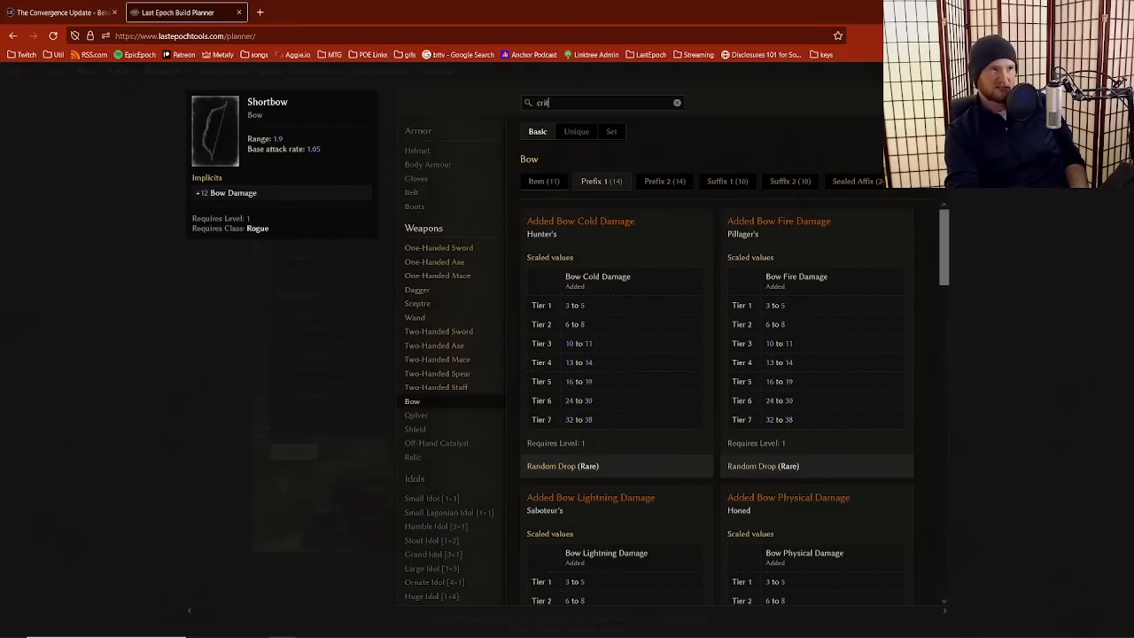
Step: Complete the 'critical' prefix search, review crit affixes, then return to bow base items
type("ical")
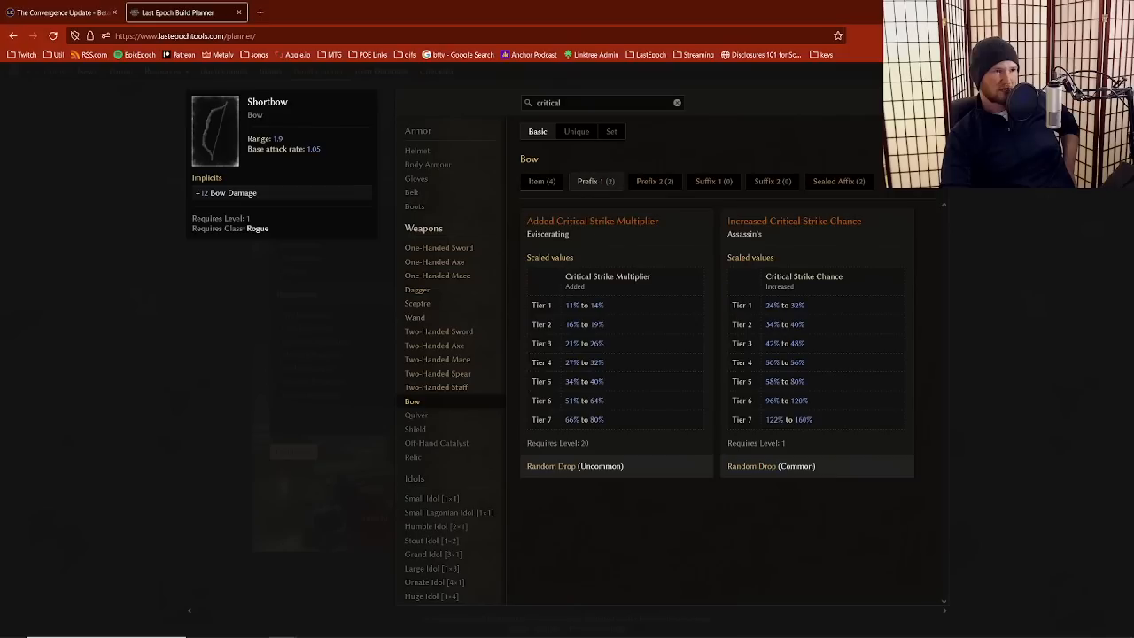
left_click(677, 101)
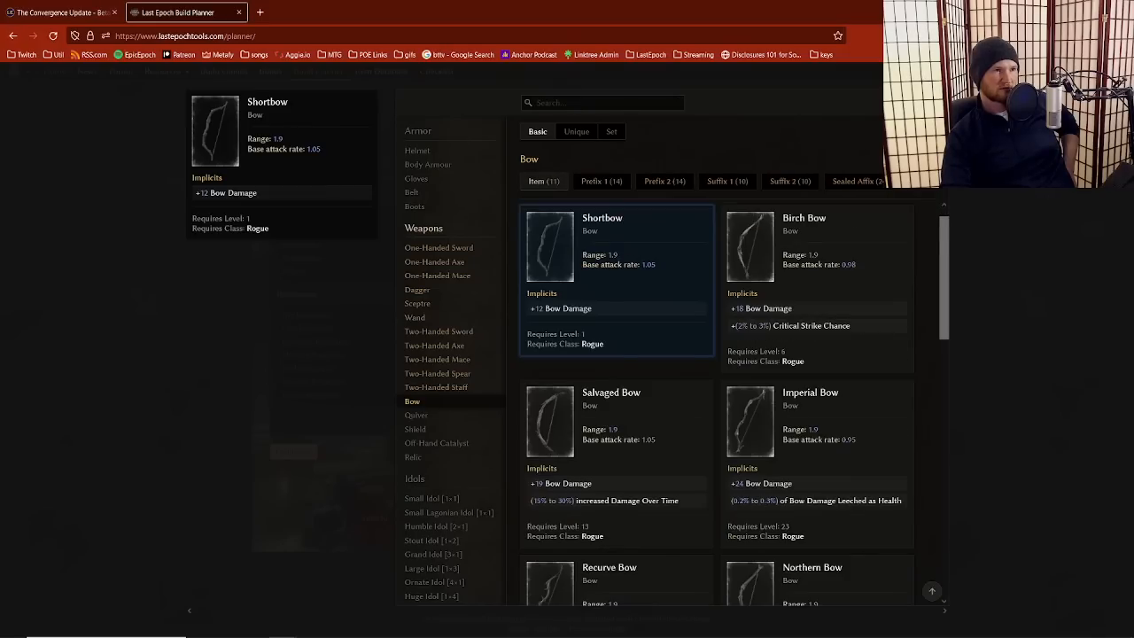
Step: Scroll the bow base items list down toward Obsidian Bow
scroll("down", 3)
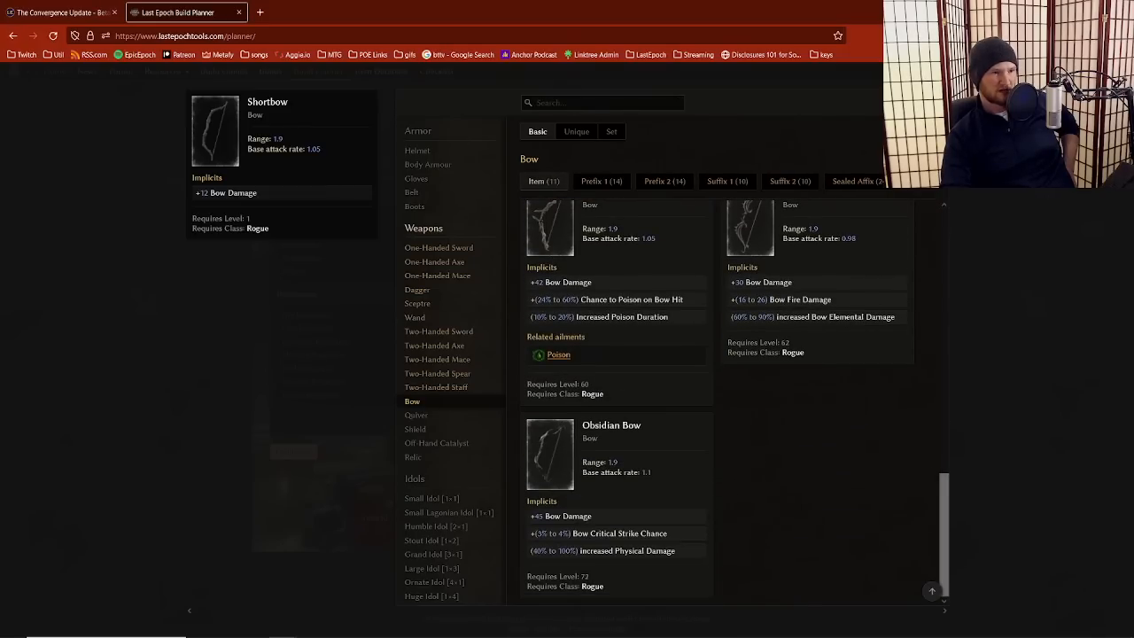
scroll("down", 3)
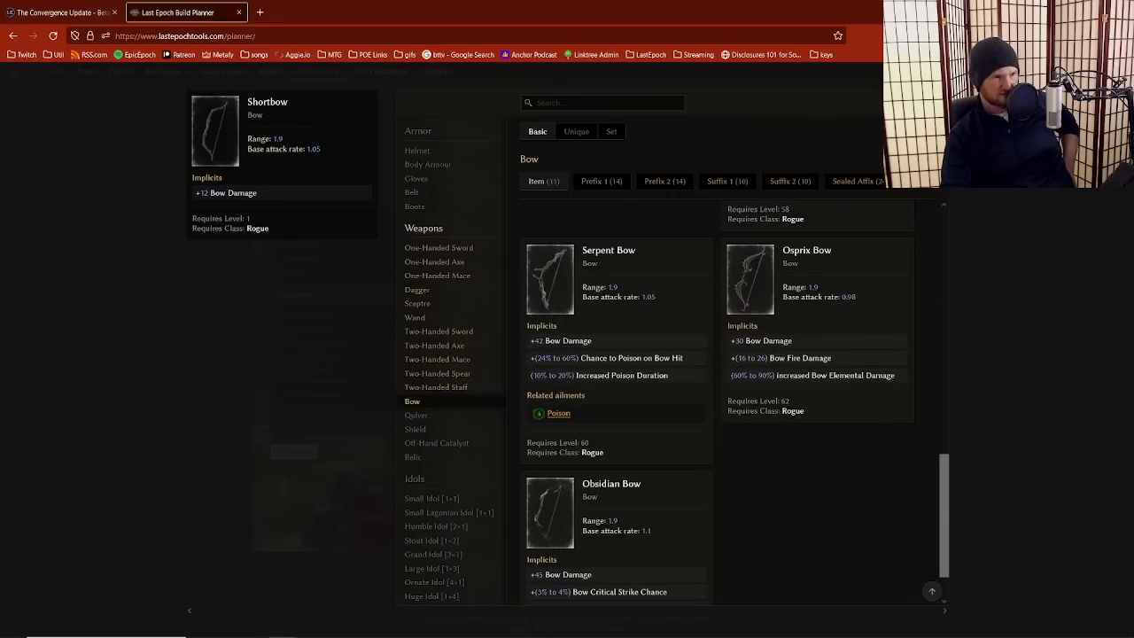
scroll("down", 3)
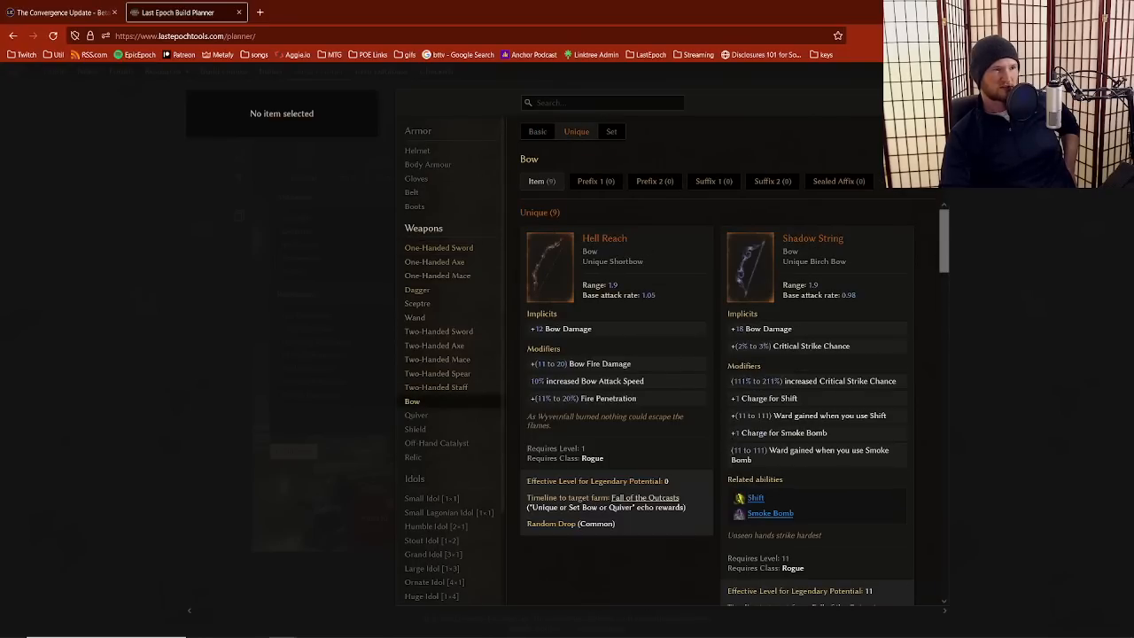
Step: Scroll the bow list to choose one for the Marksman's weapon slot
scroll("down", 3)
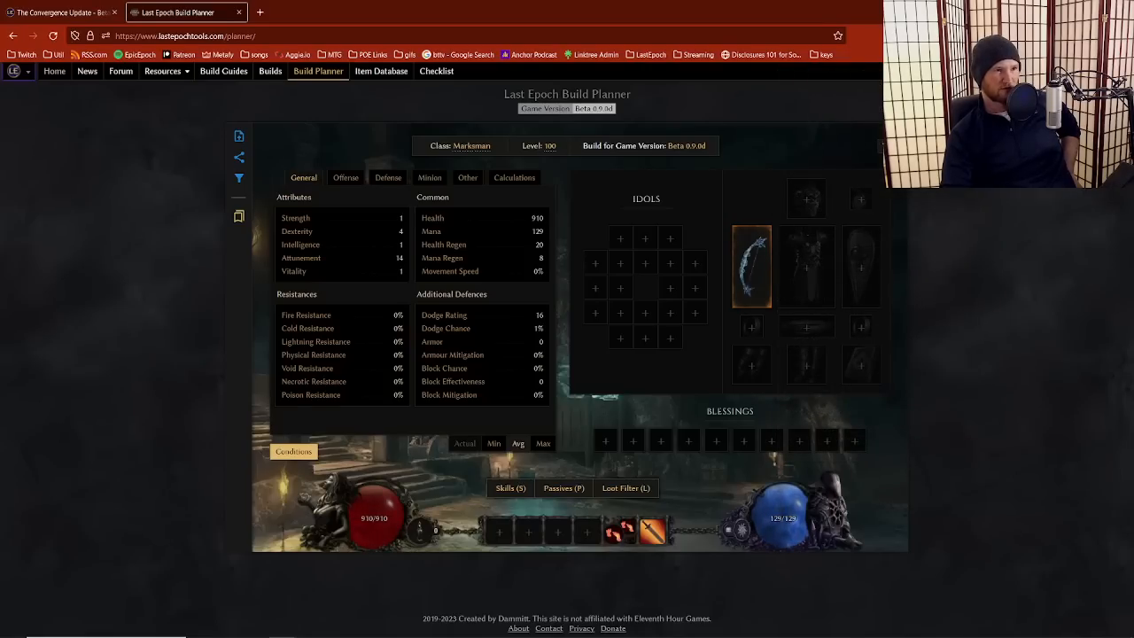
left_click(62, 10)
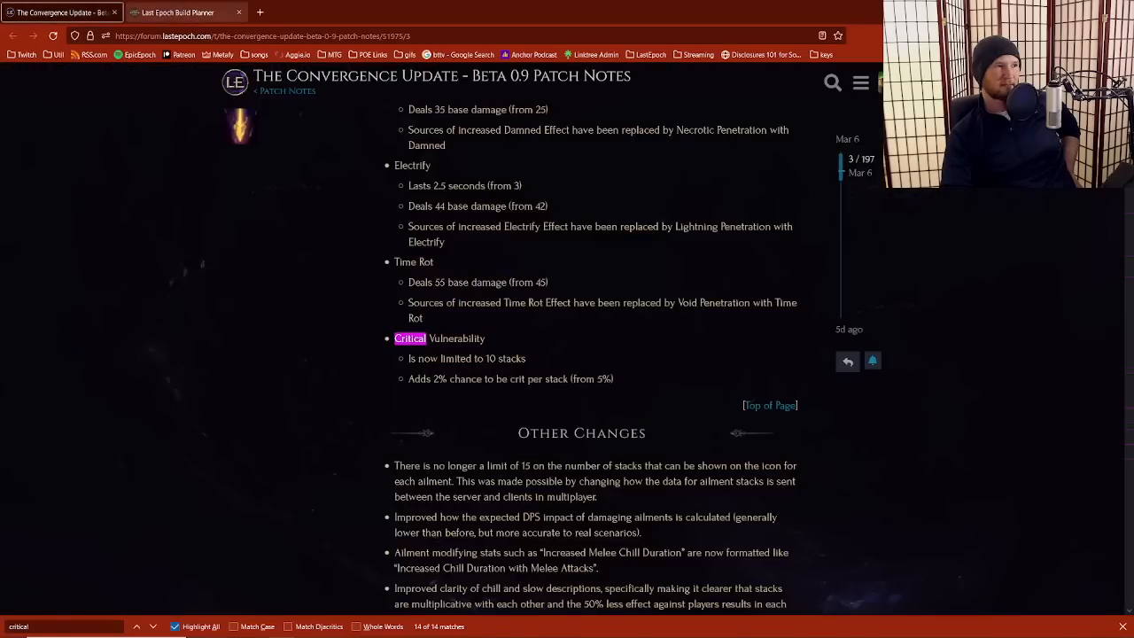
left_click(177, 11)
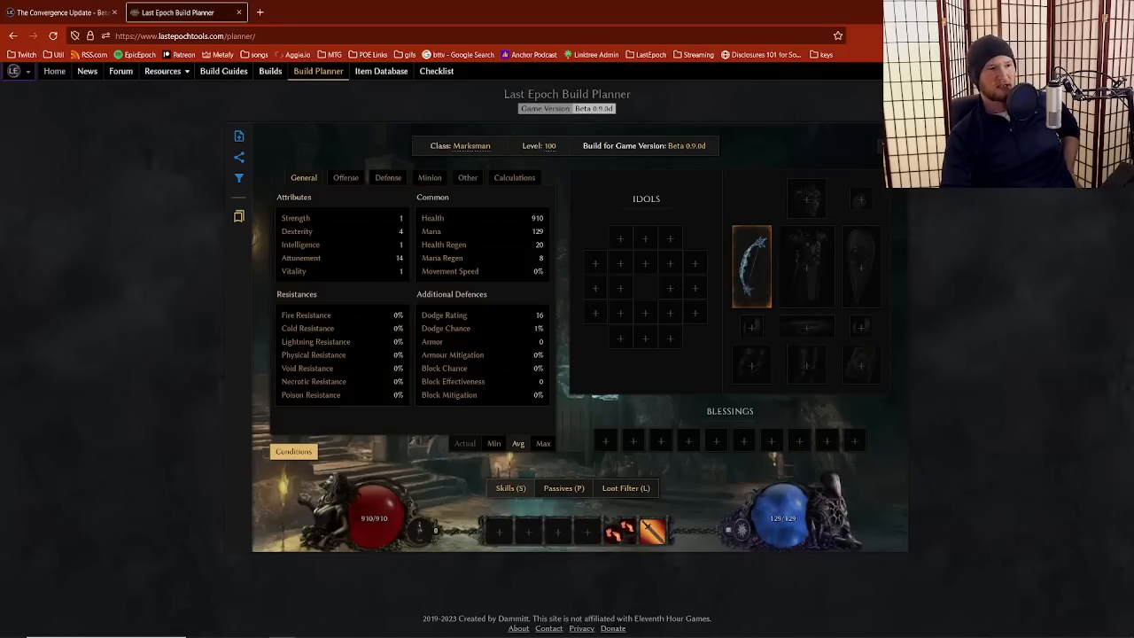
left_click(510, 487)
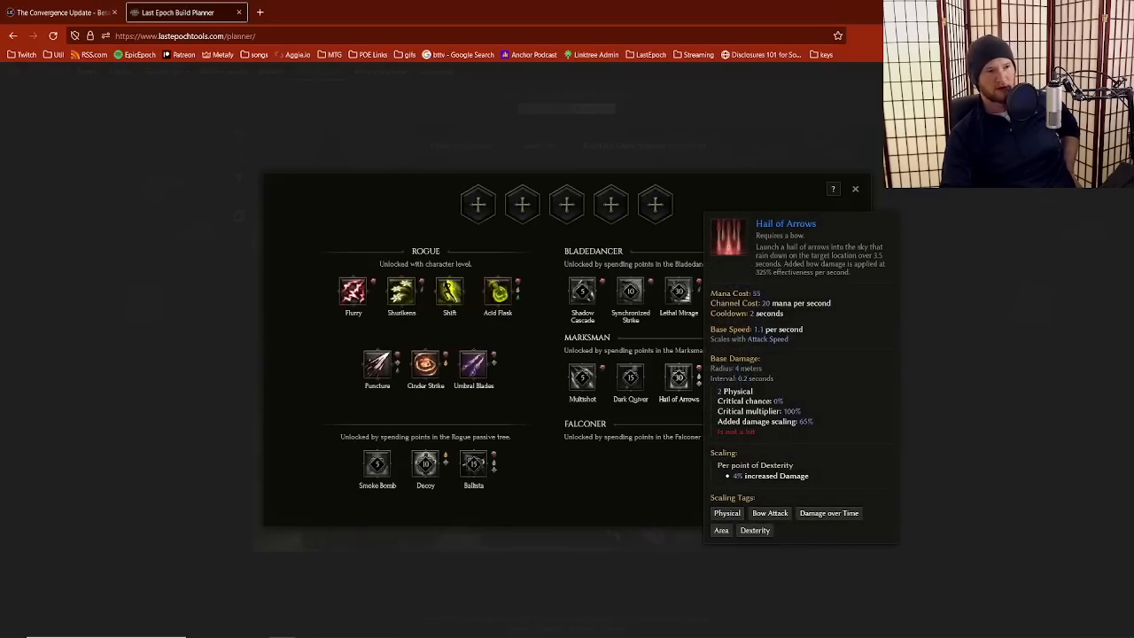
left_click(678, 376)
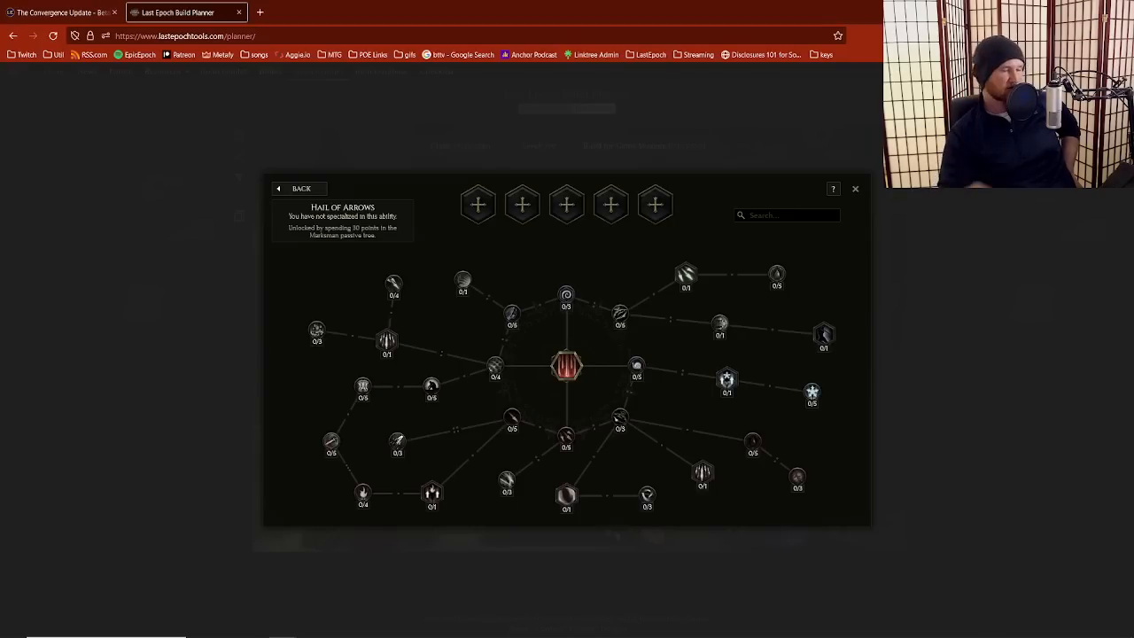
left_click(854, 188)
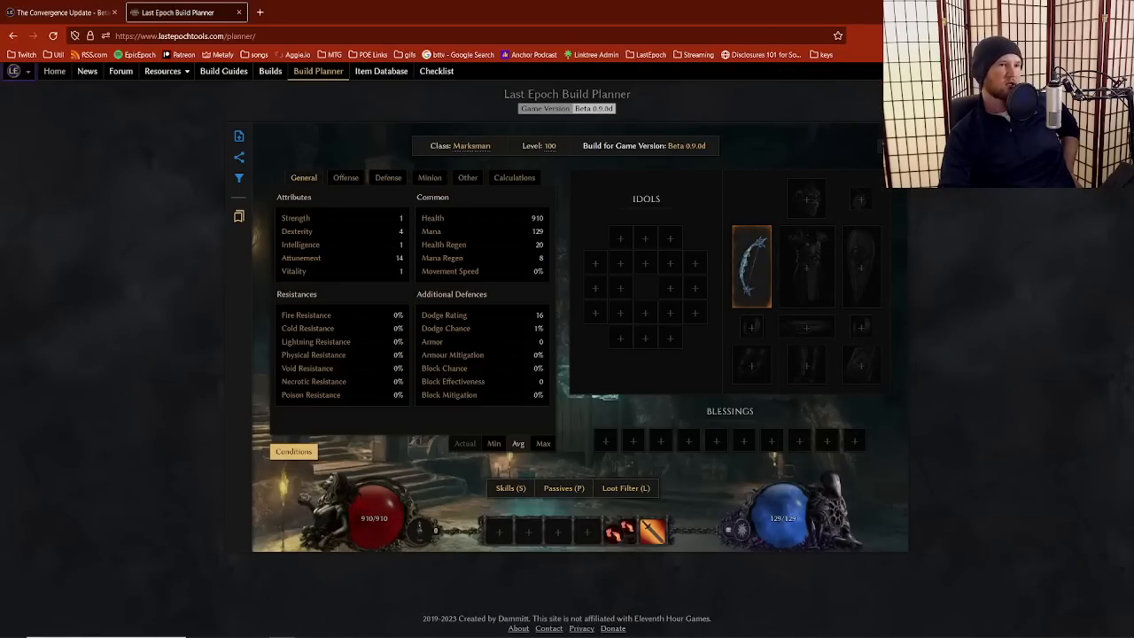
left_click(510, 489)
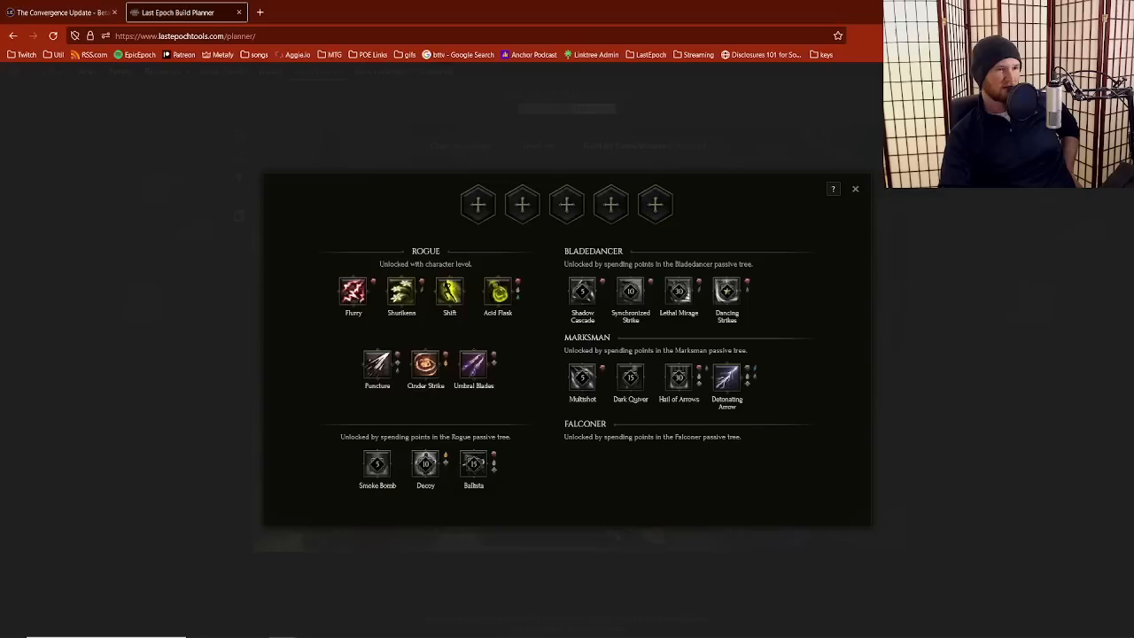
mouse_move(679, 379)
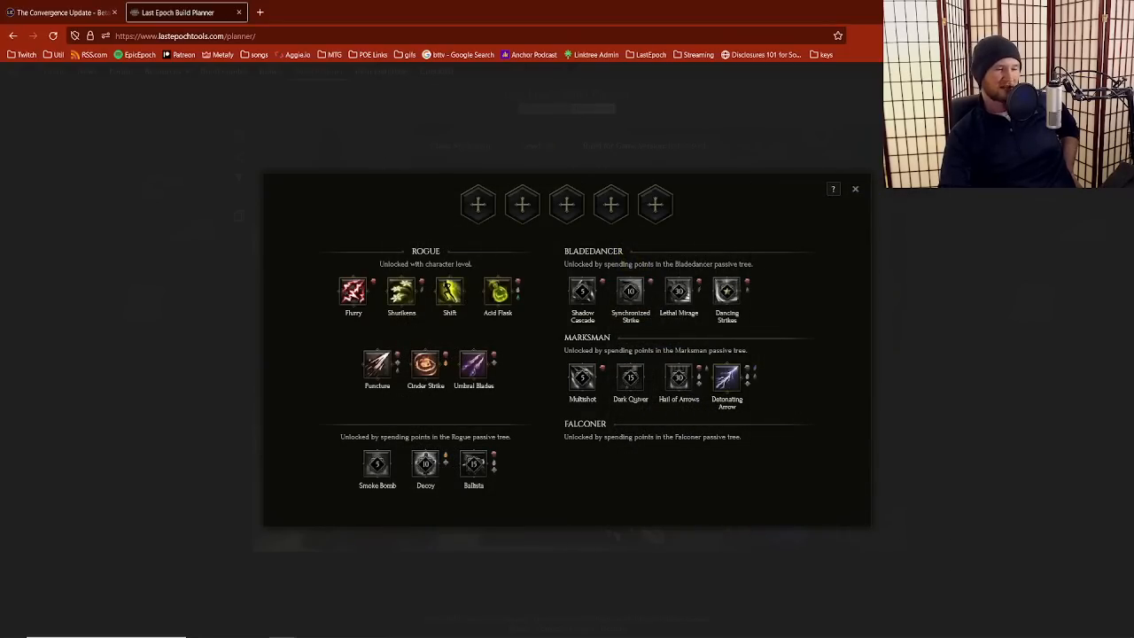
left_click(581, 379)
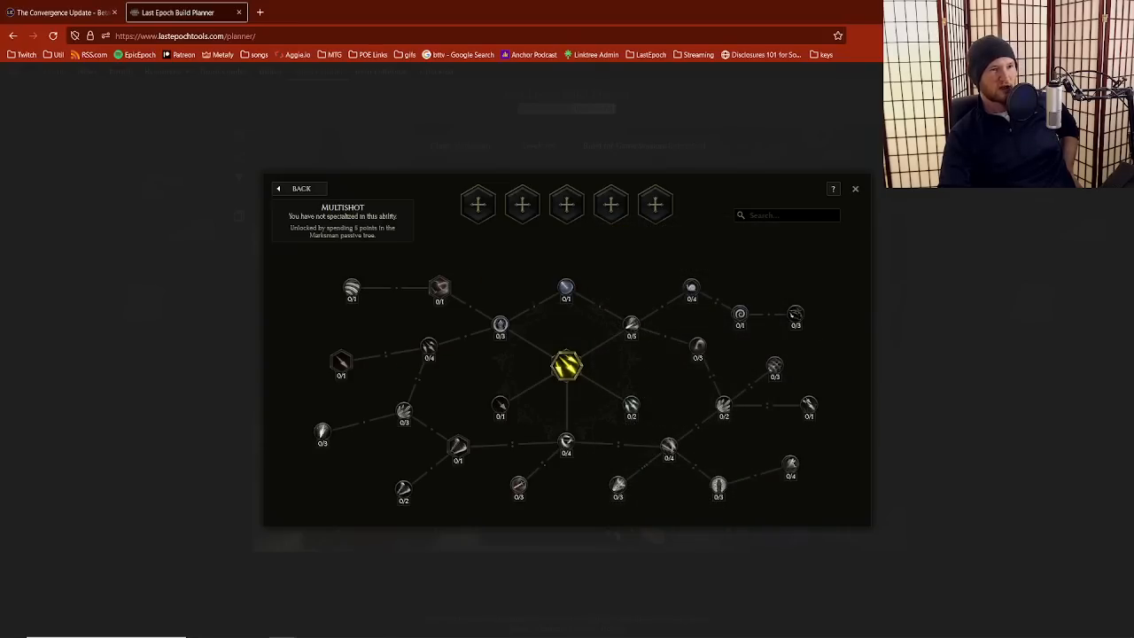
type("crit")
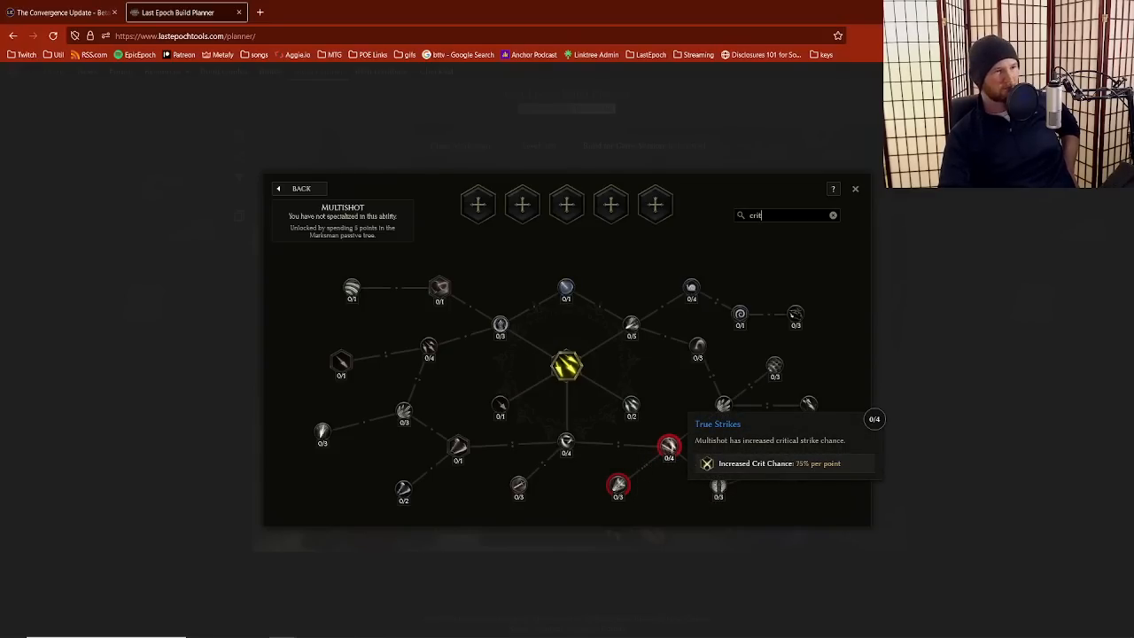
left_click(853, 188)
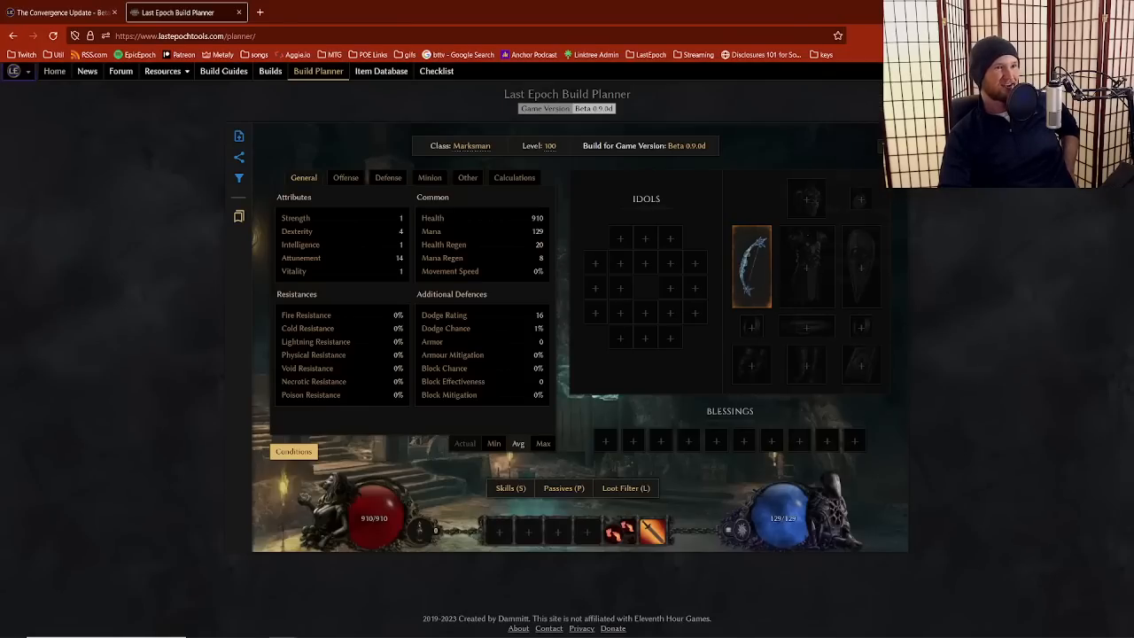
left_click(62, 12)
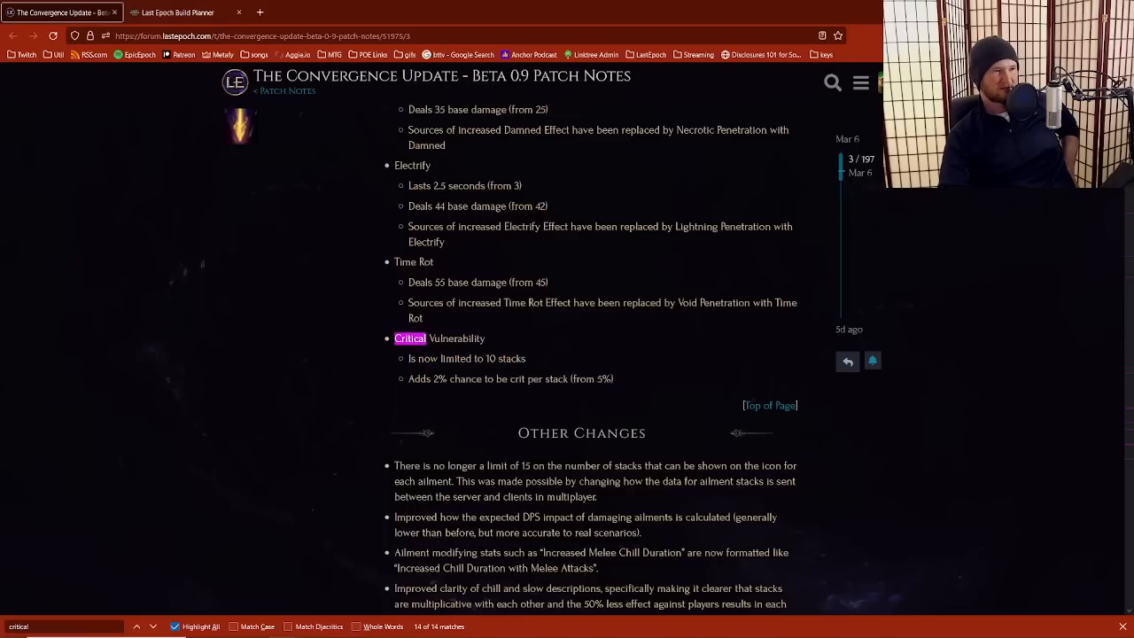
left_click_drag(393, 336, 613, 379)
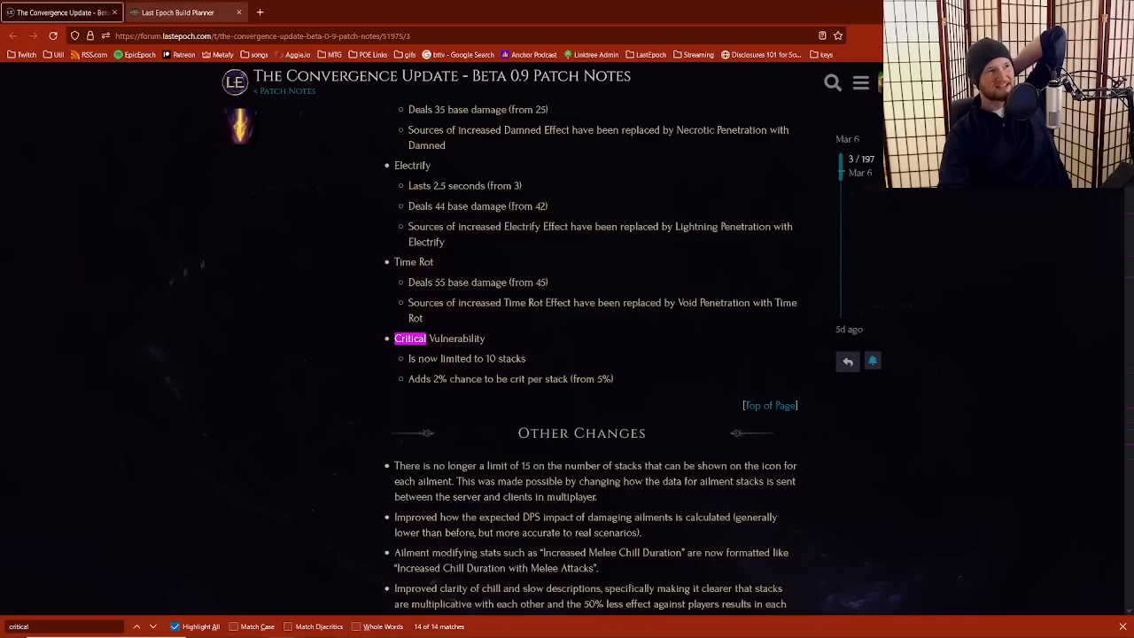
left_click(177, 10)
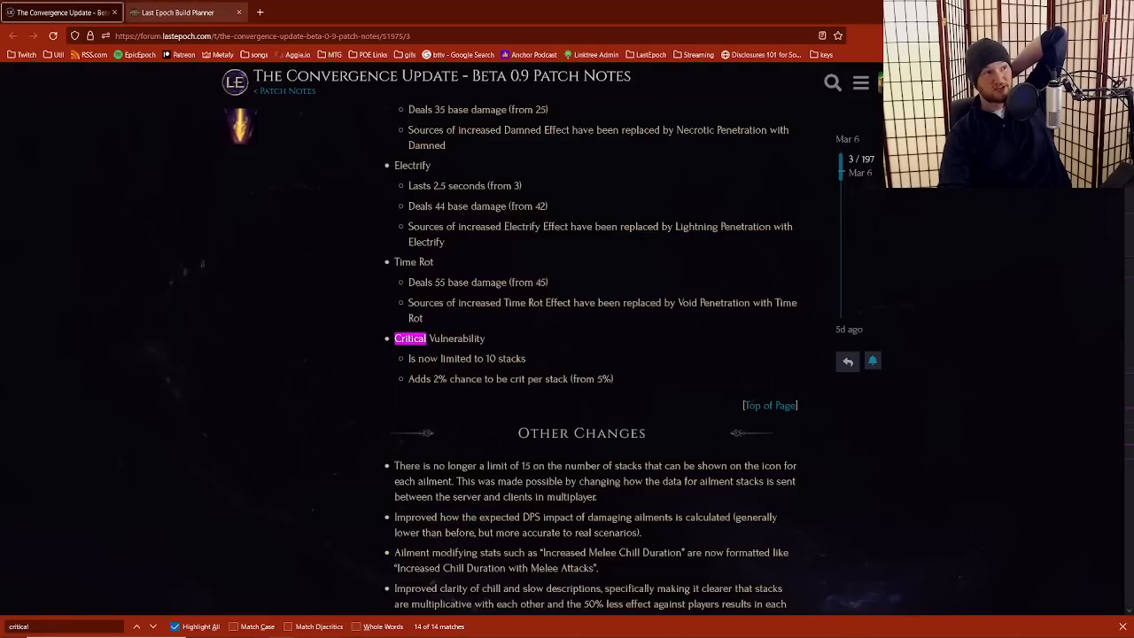
left_click(178, 11)
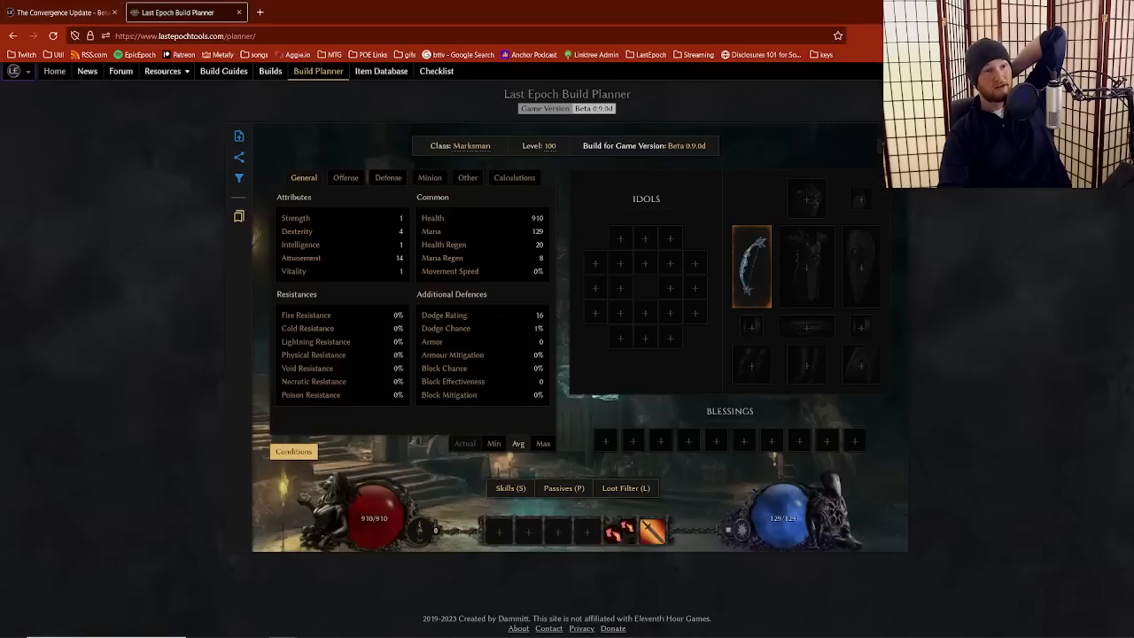